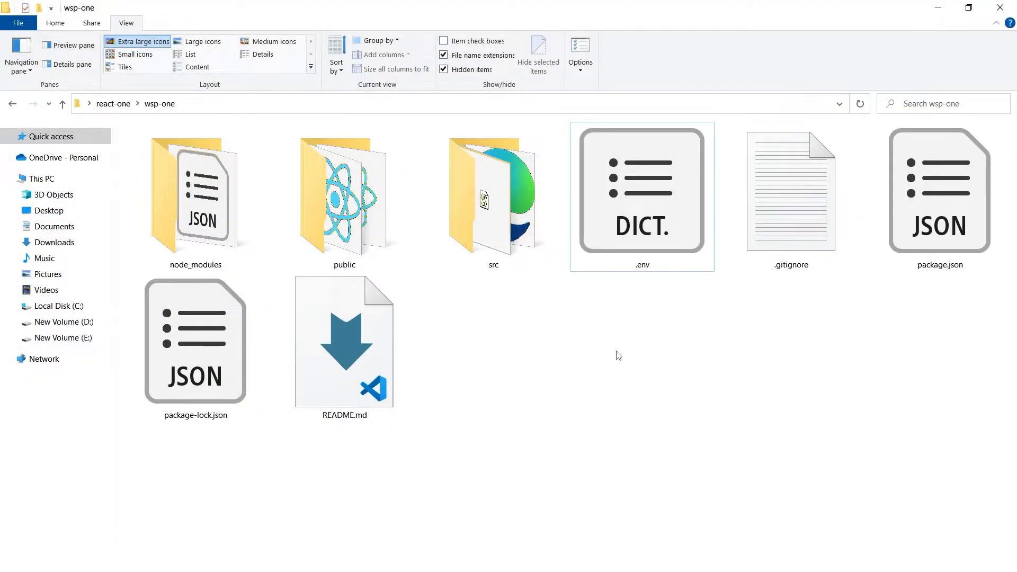
pyautogui.moveTo(514, 338)
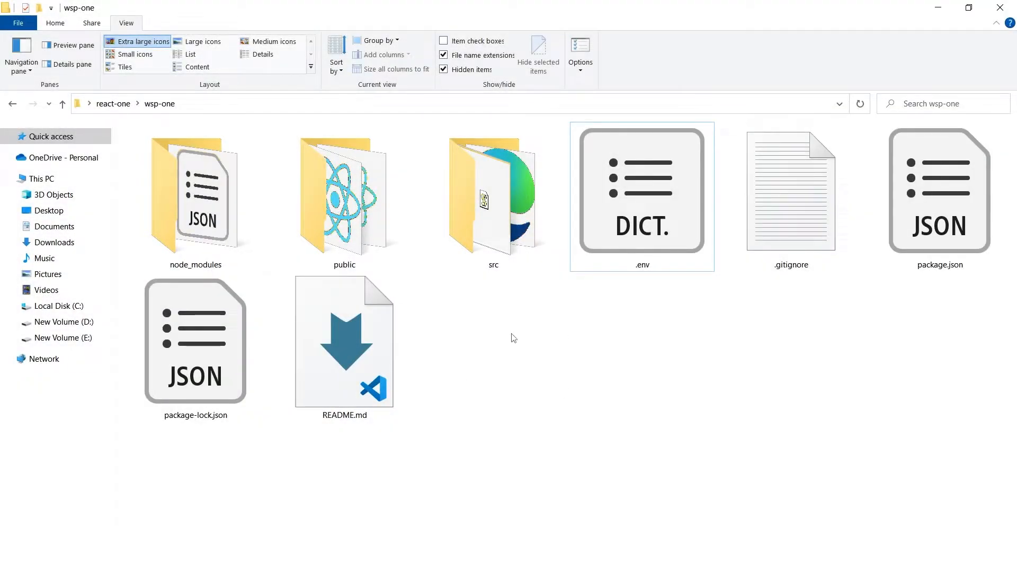
# Show the background context menu for the wsp-one project folder in File Explorer.
pyautogui.rightClick(513, 337)
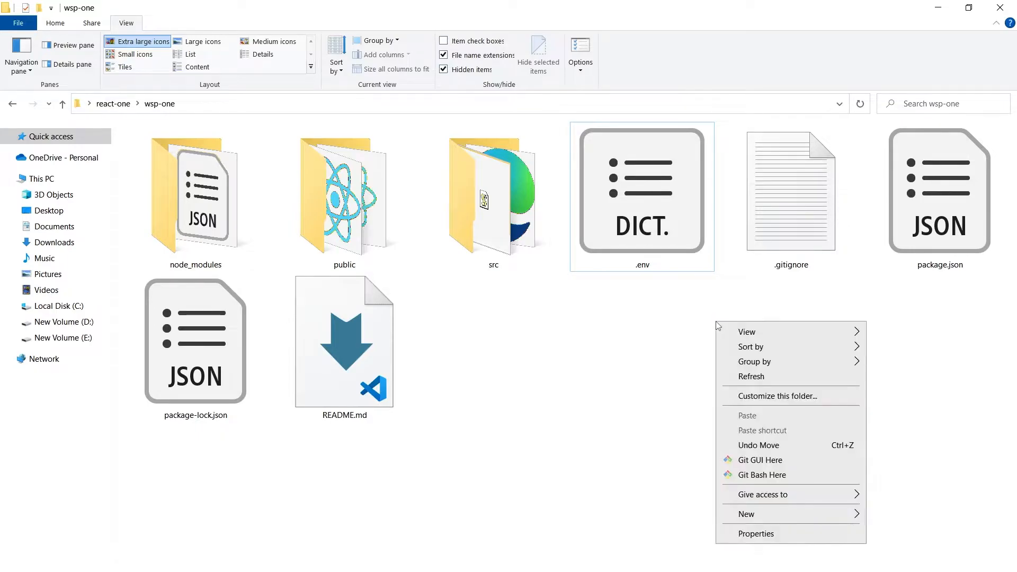
# Open Git Bash Here in wsp-one and enter npm start for the React dev server.
pyautogui.click(761, 475)
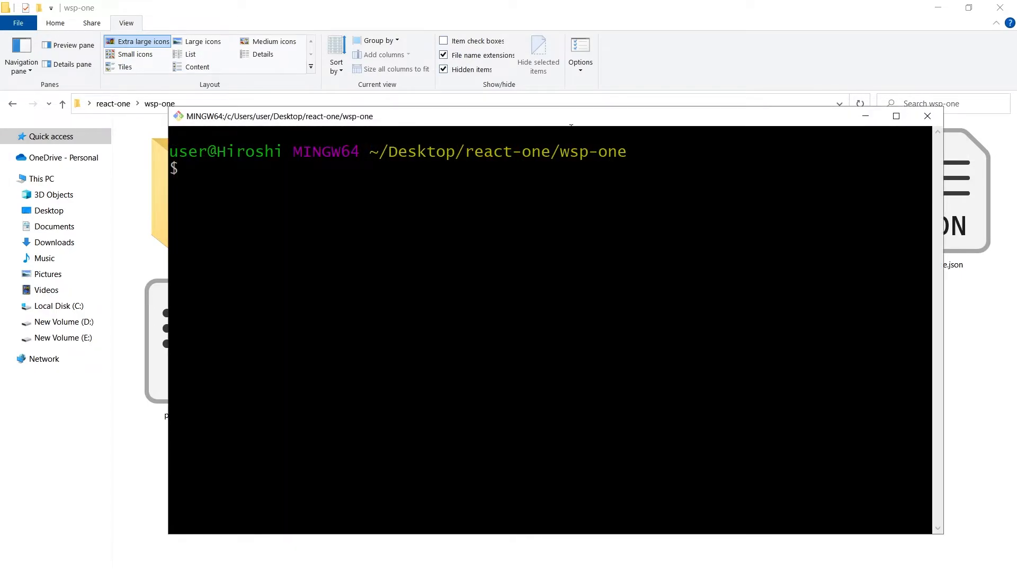
pyautogui.write('npm startr')
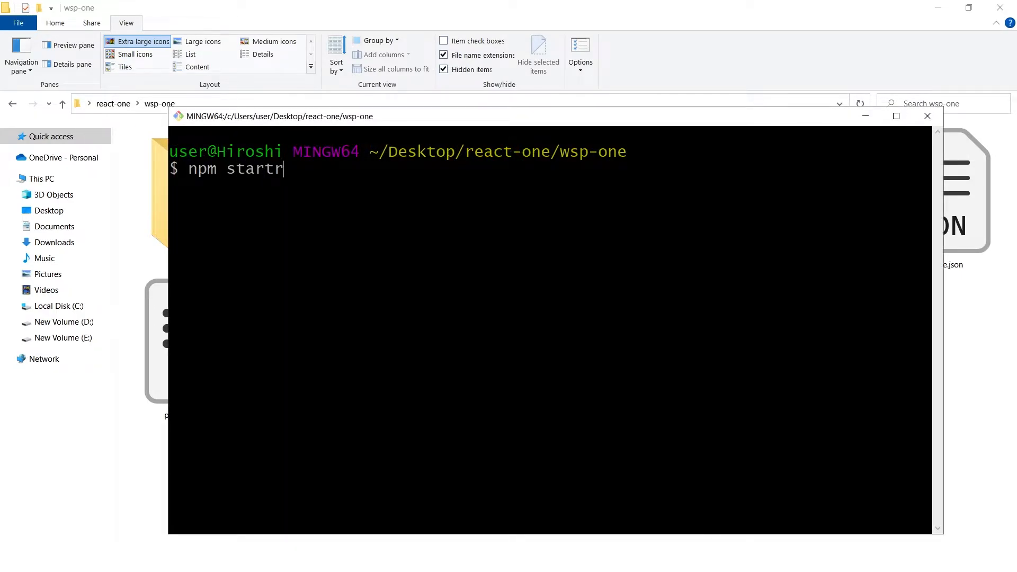
pyautogui.press('Backspace')
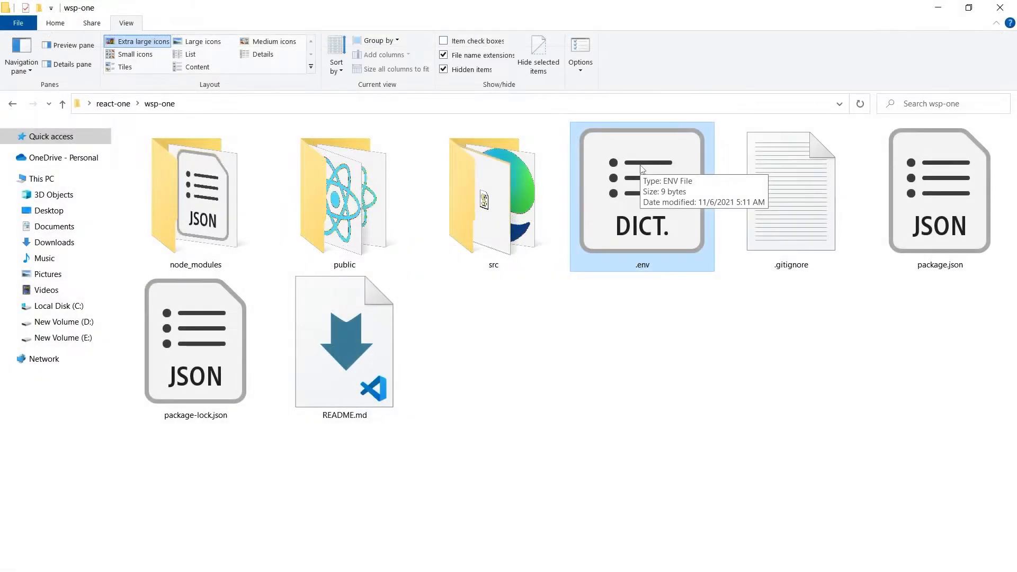
pyautogui.moveTo(640, 172)
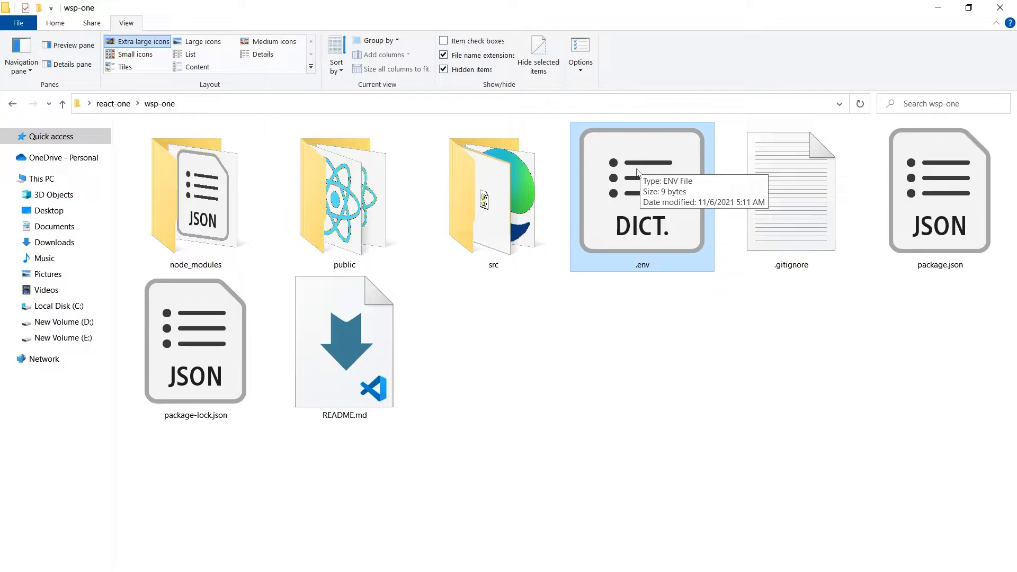
pyautogui.moveTo(629, 180)
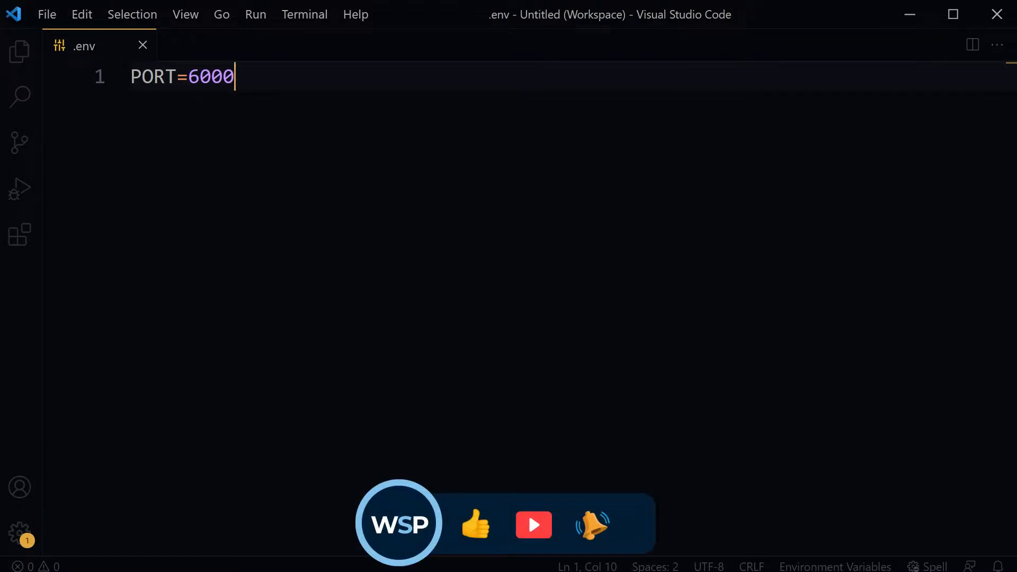
pyautogui.doubleClick(210, 77)
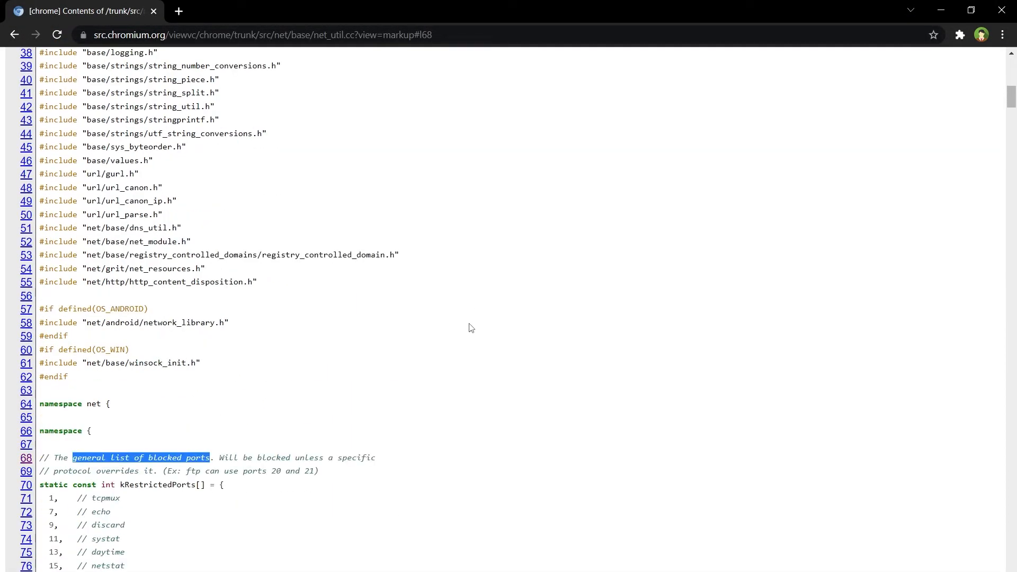
# Search the Chromium source for 6000 to confirm the port is blocked.
pyautogui.scroll(-3)
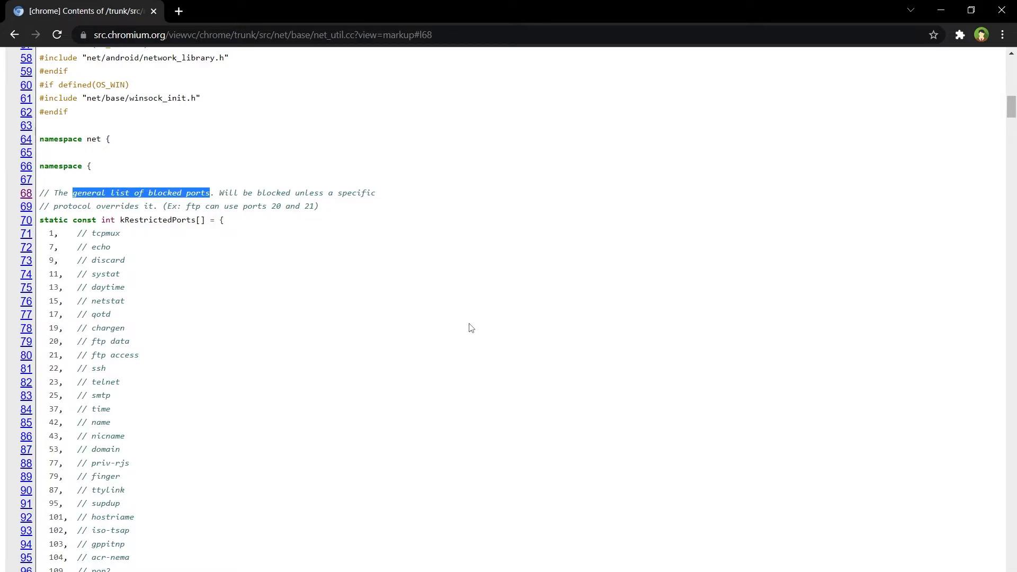
pyautogui.press('ctrl+f')
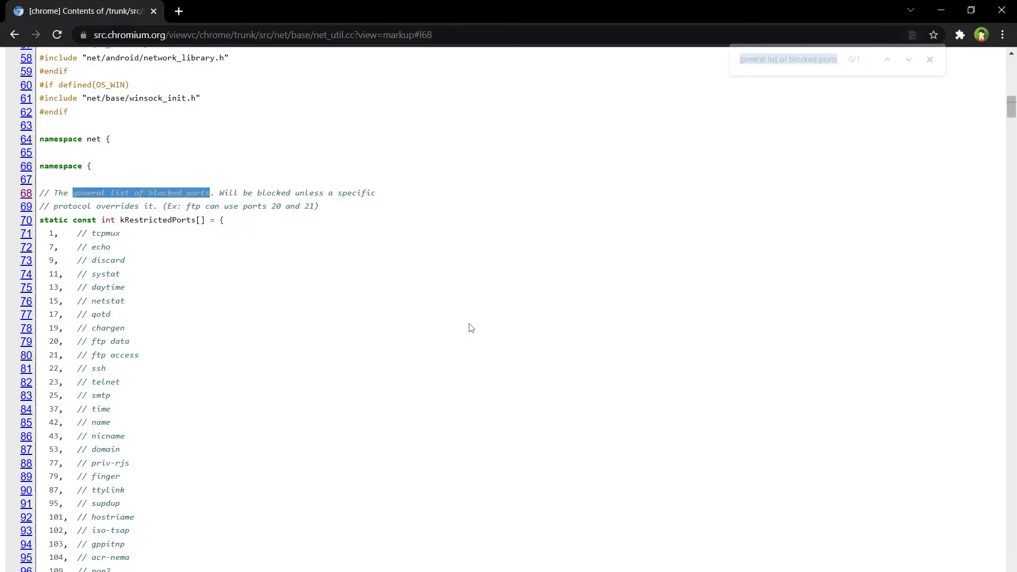
pyautogui.write('6000')
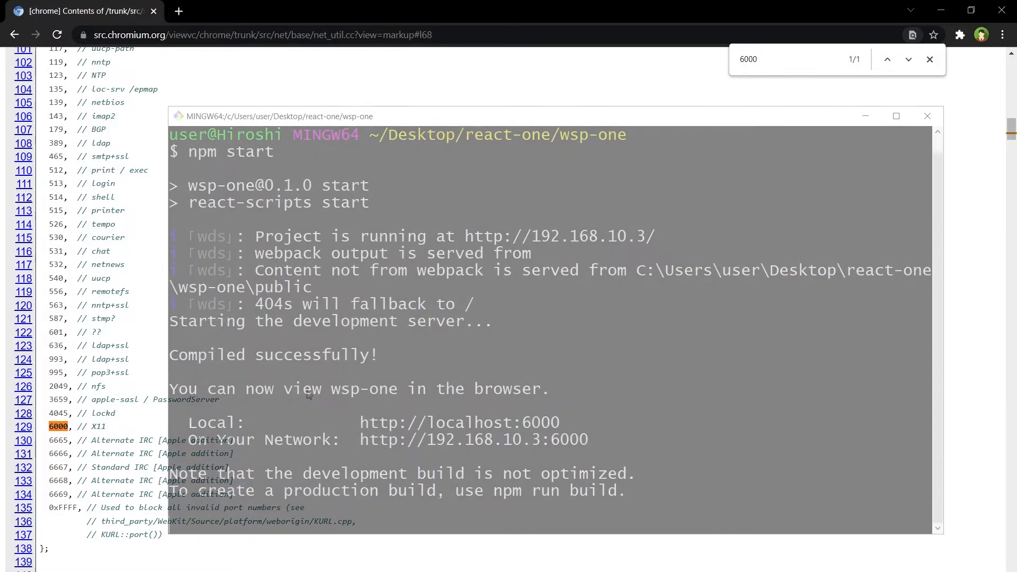
# Change PORT in .env to 3001, save it, and rerun npm start in Git Bash.
pyautogui.press('ctrl+c')
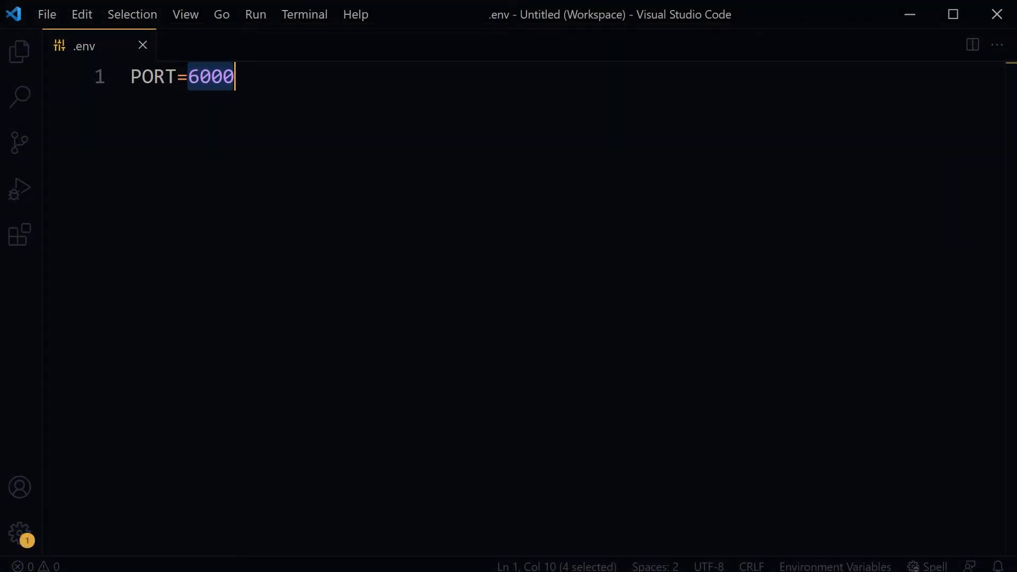
pyautogui.write('3001')
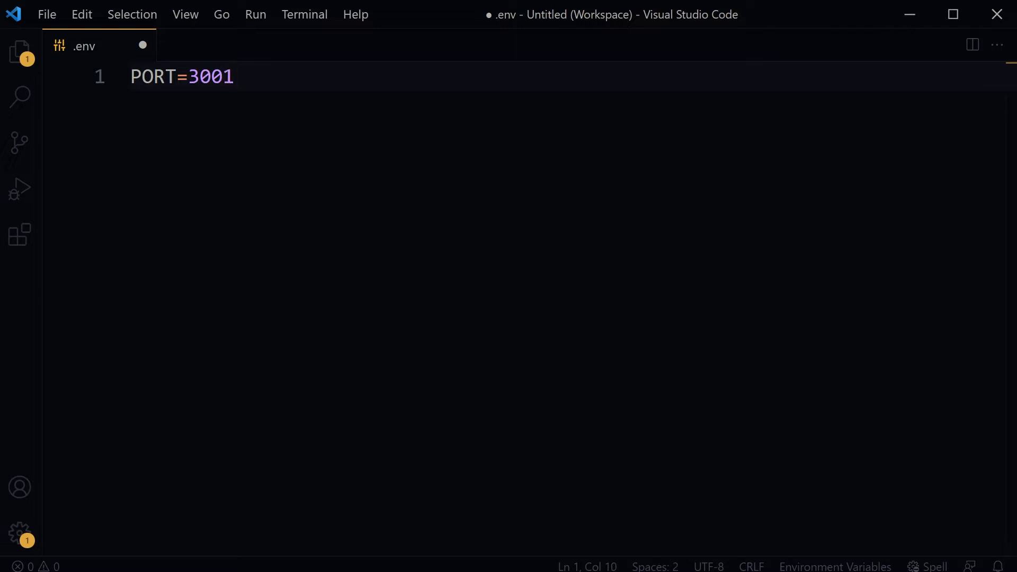
pyautogui.press('ctrl+s')
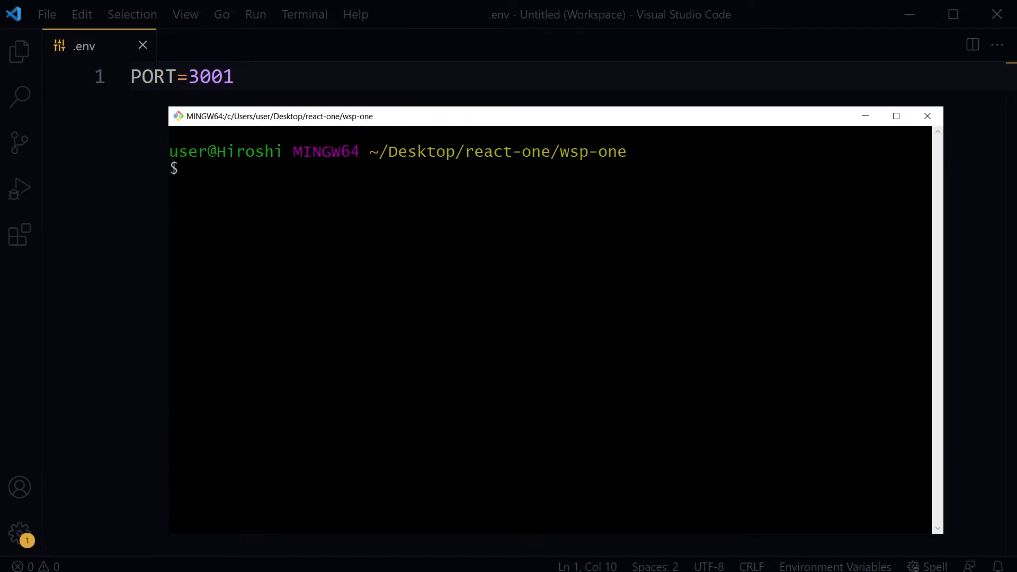
pyautogui.write('npm start')
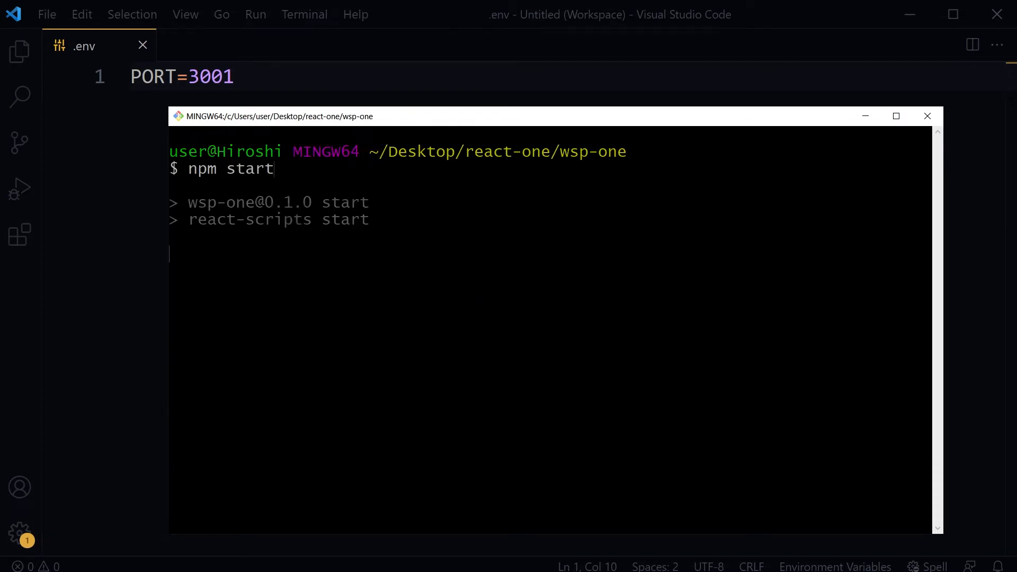